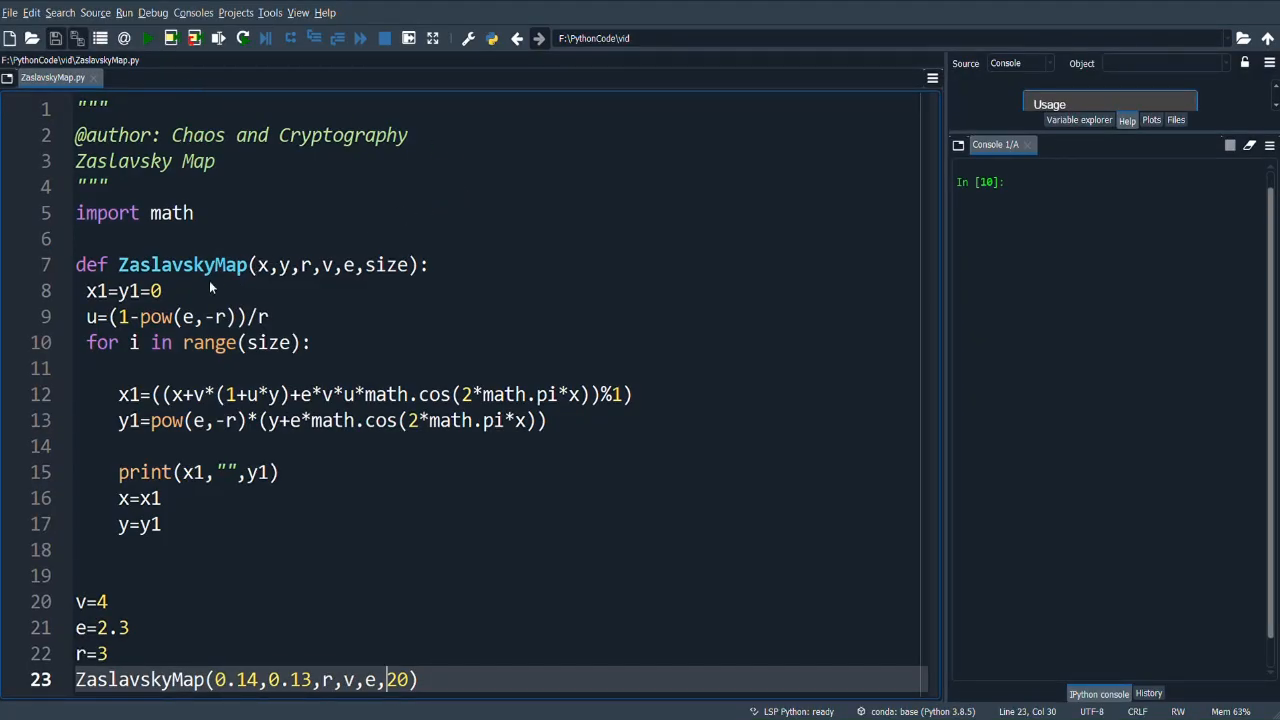
pyautogui.moveTo(880, 510)
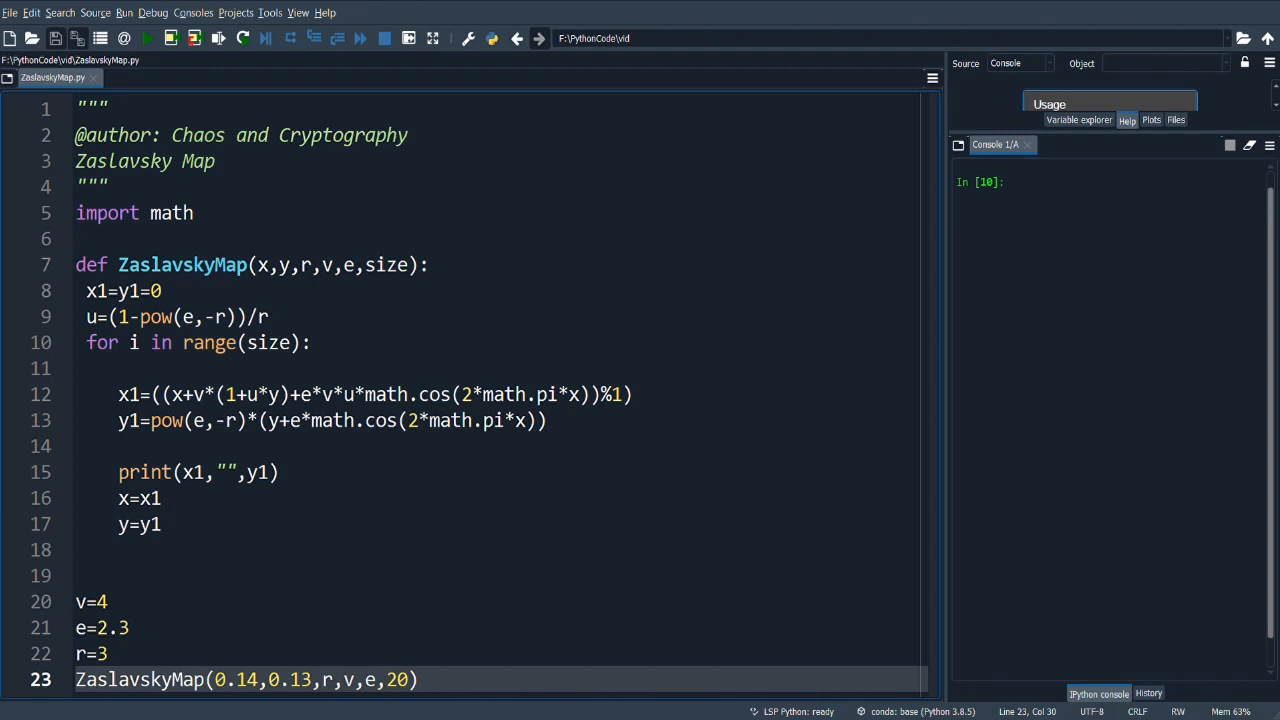
# Step: Run ZaslavskyMap.py so the console prints 20 pairs of chaotic x, y values
pyautogui.moveTo(76, 576); pyautogui.dragTo(108, 652)
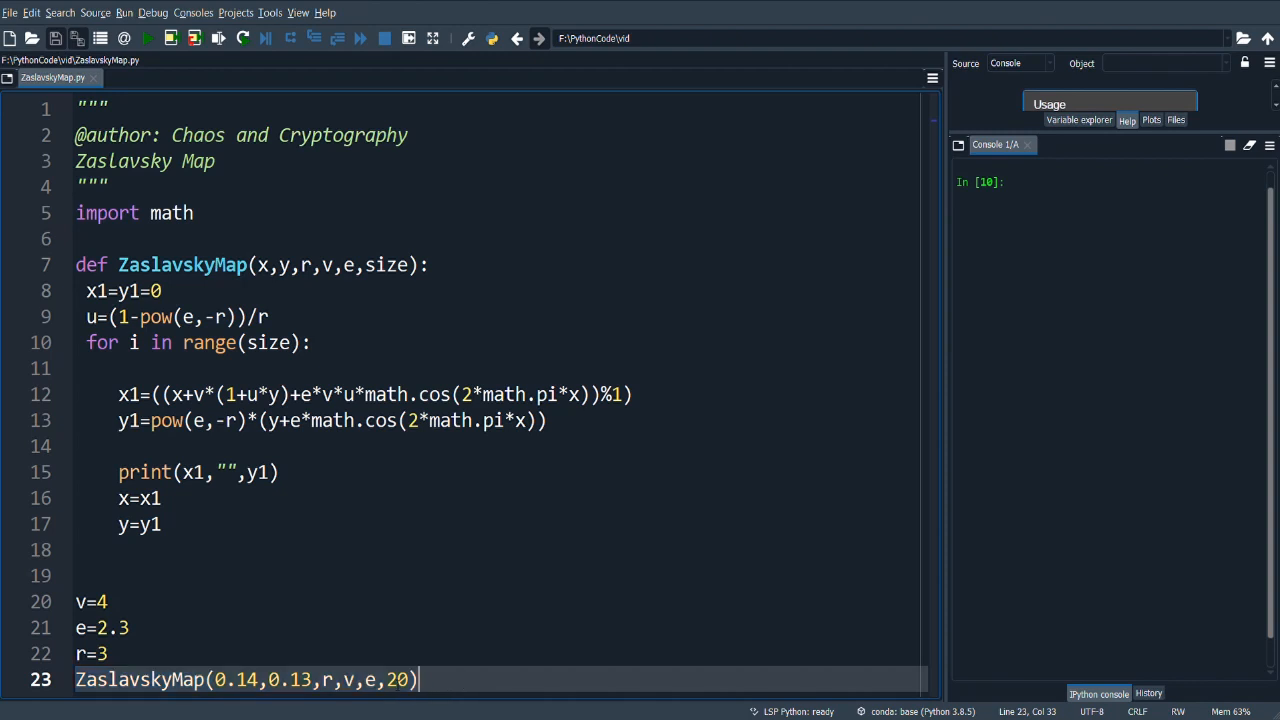
pyautogui.doubleClick(396, 680)
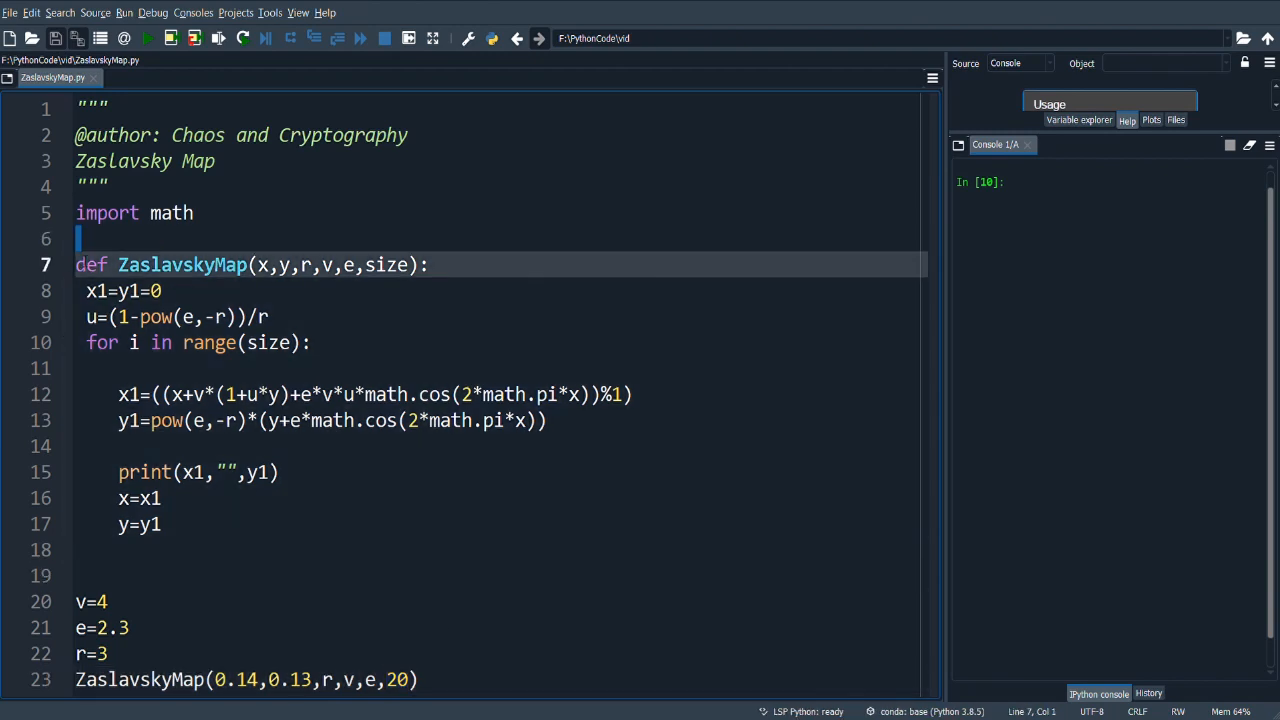
pyautogui.moveTo(76, 264); pyautogui.dragTo(160, 524)
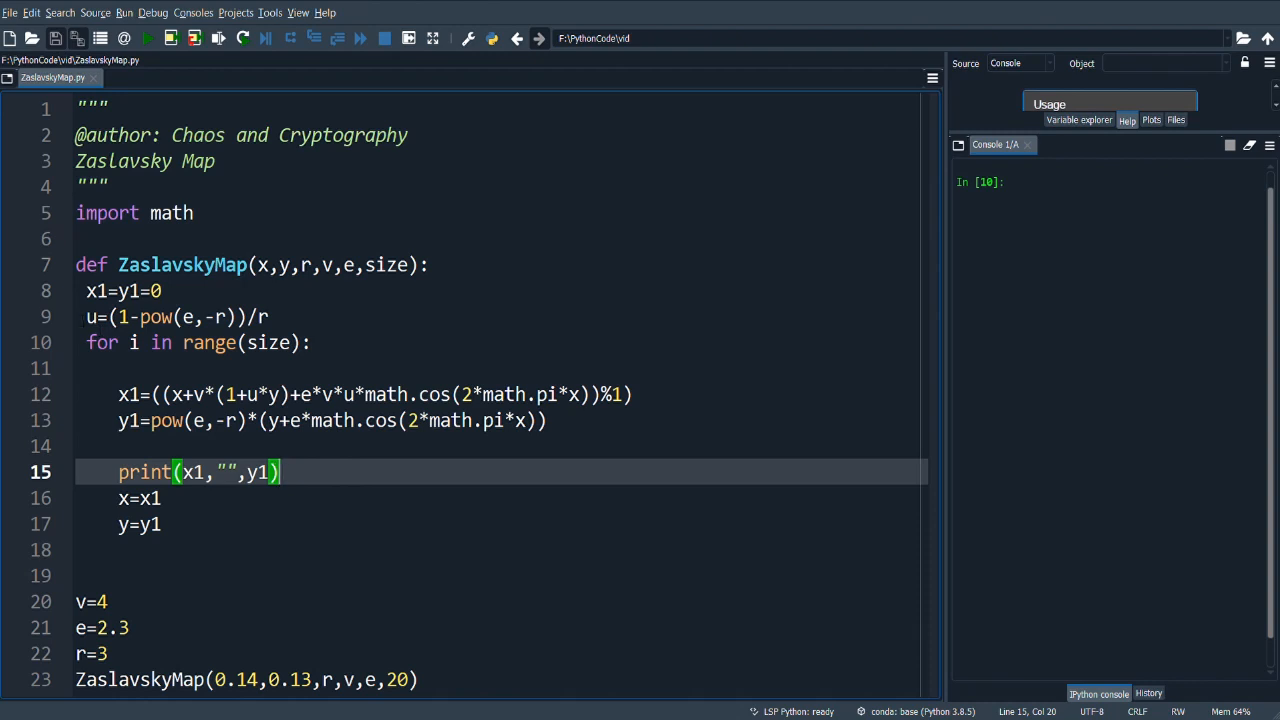
pyautogui.click(176, 316)
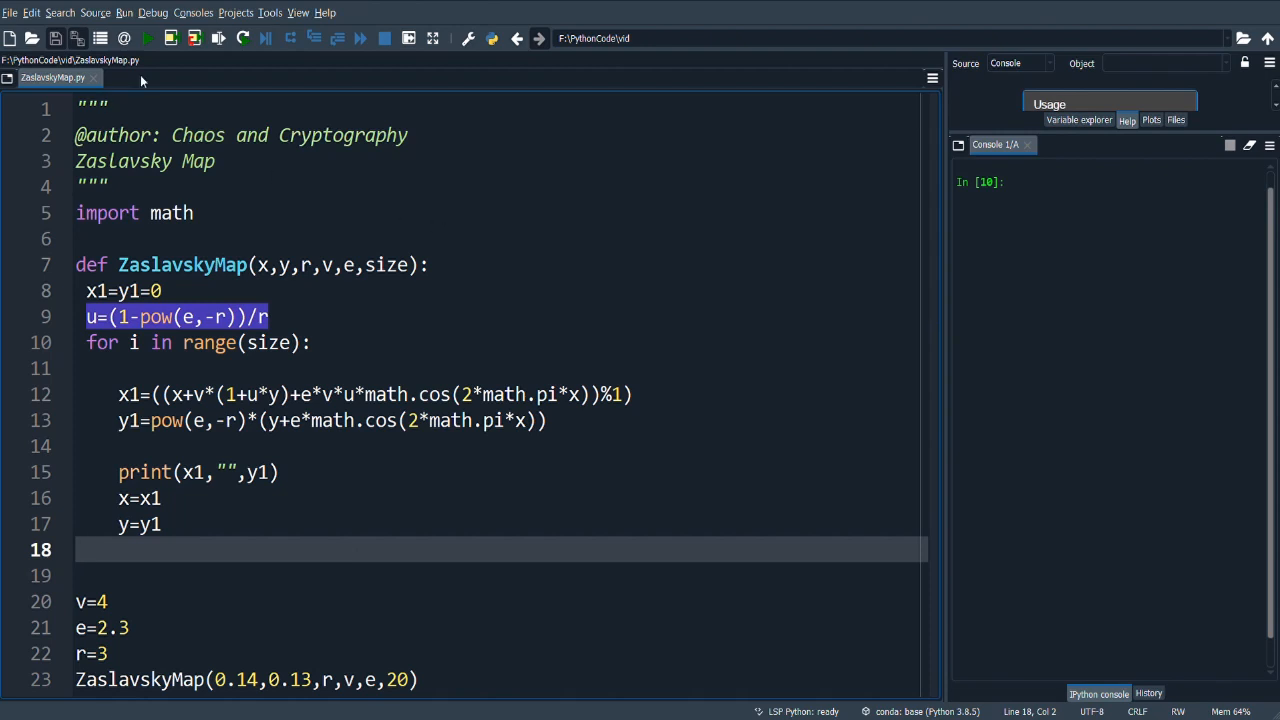
pyautogui.click(146, 38)
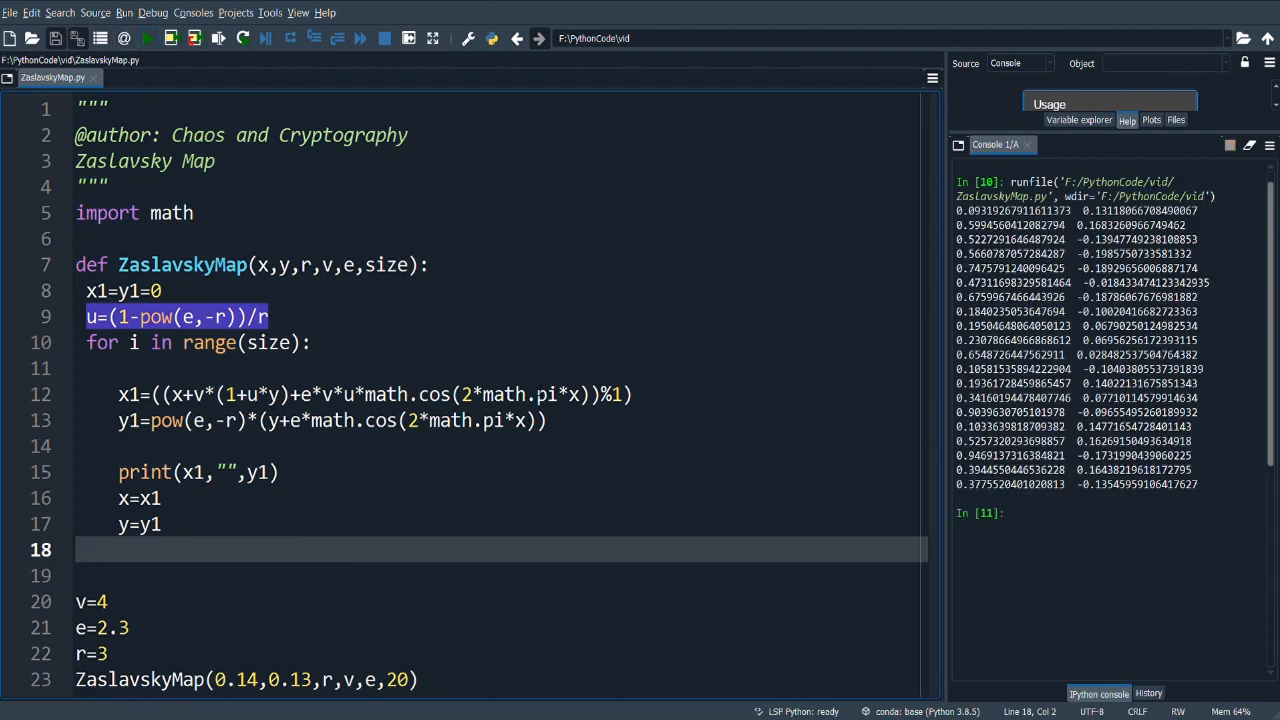